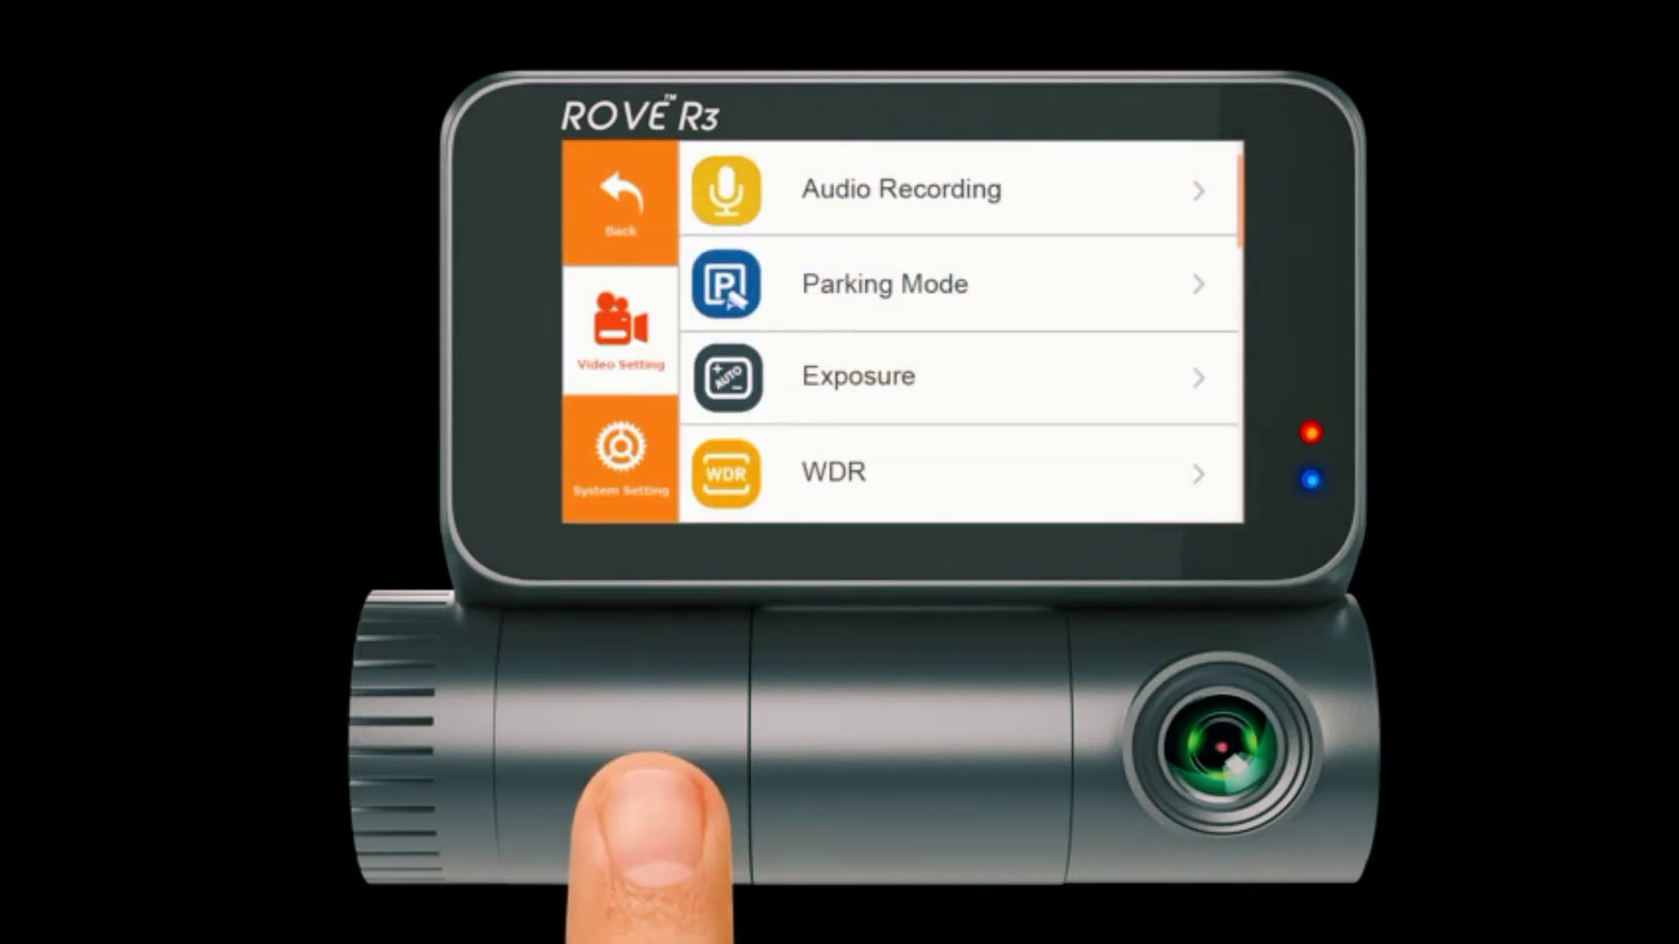
pyautogui.moveTo(632, 814)
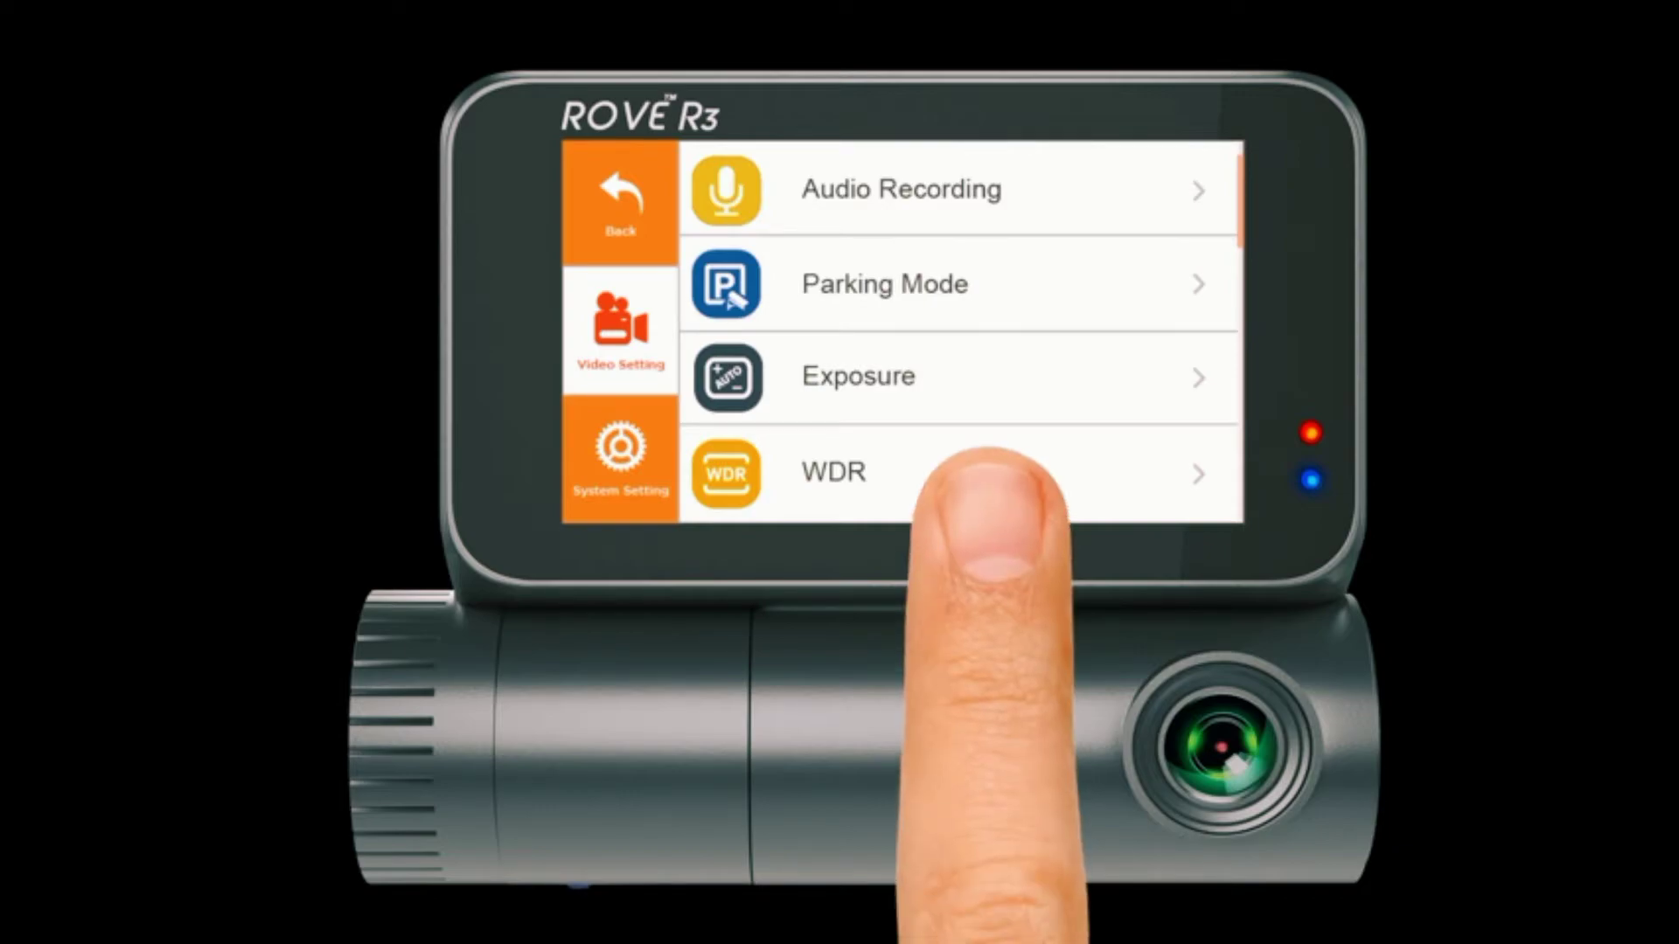
# Open the front-camera Videos gallery and play clip 2030_03_01_053127_N_A.MP4 full screen
pyautogui.click(963, 473)
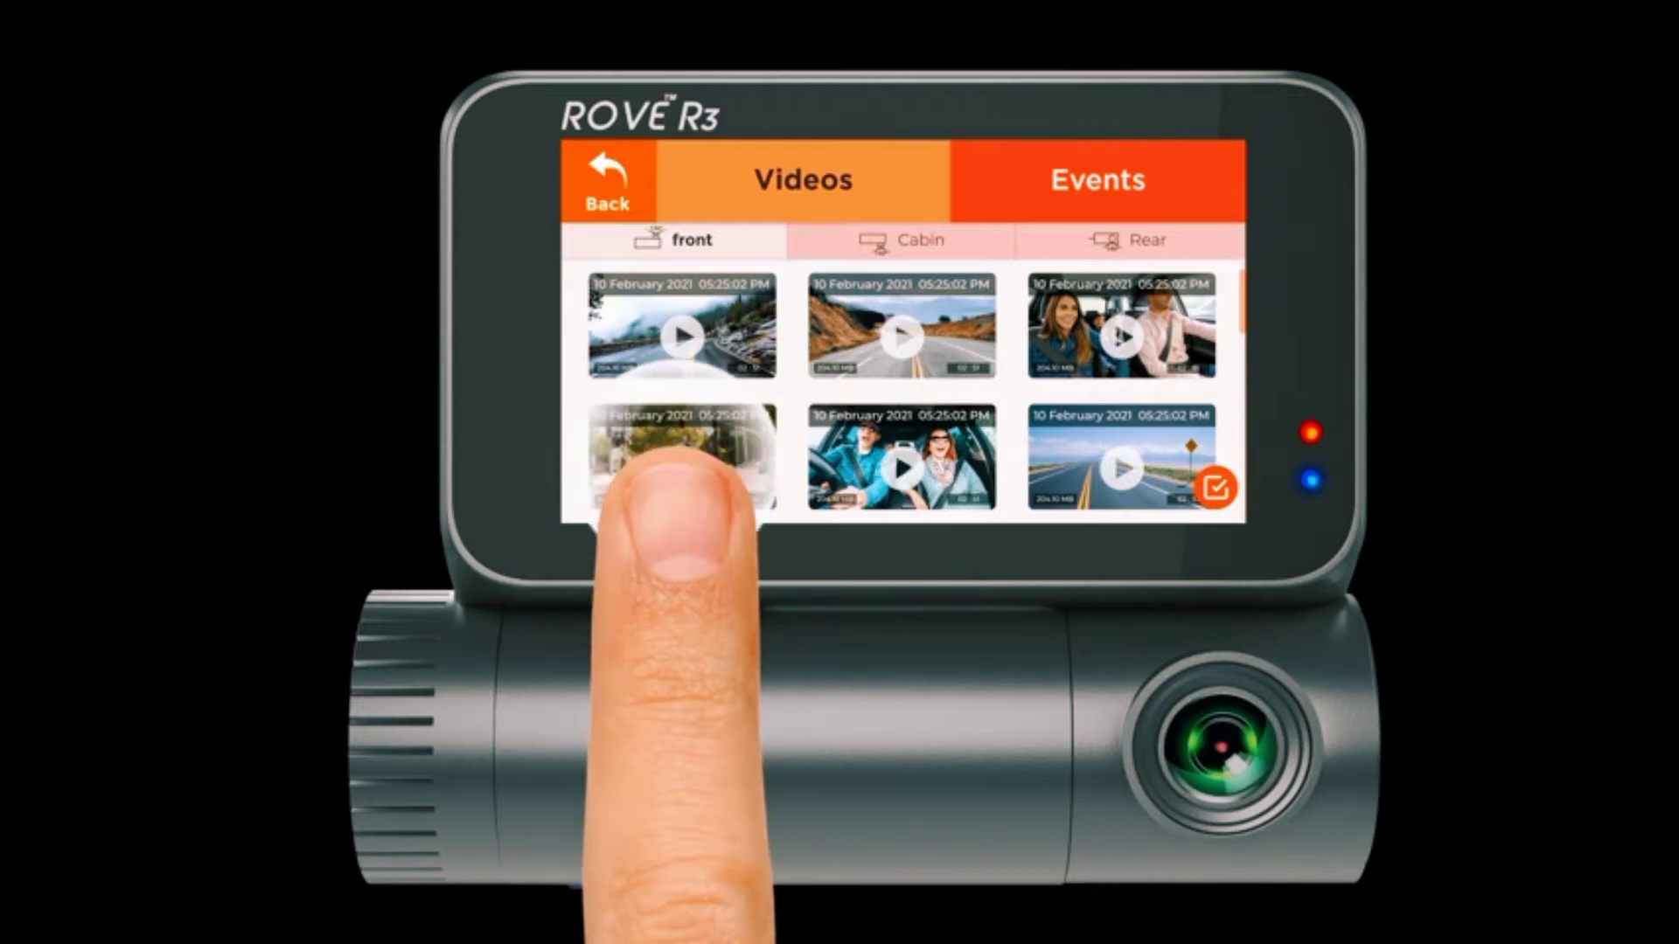
pyautogui.click(682, 454)
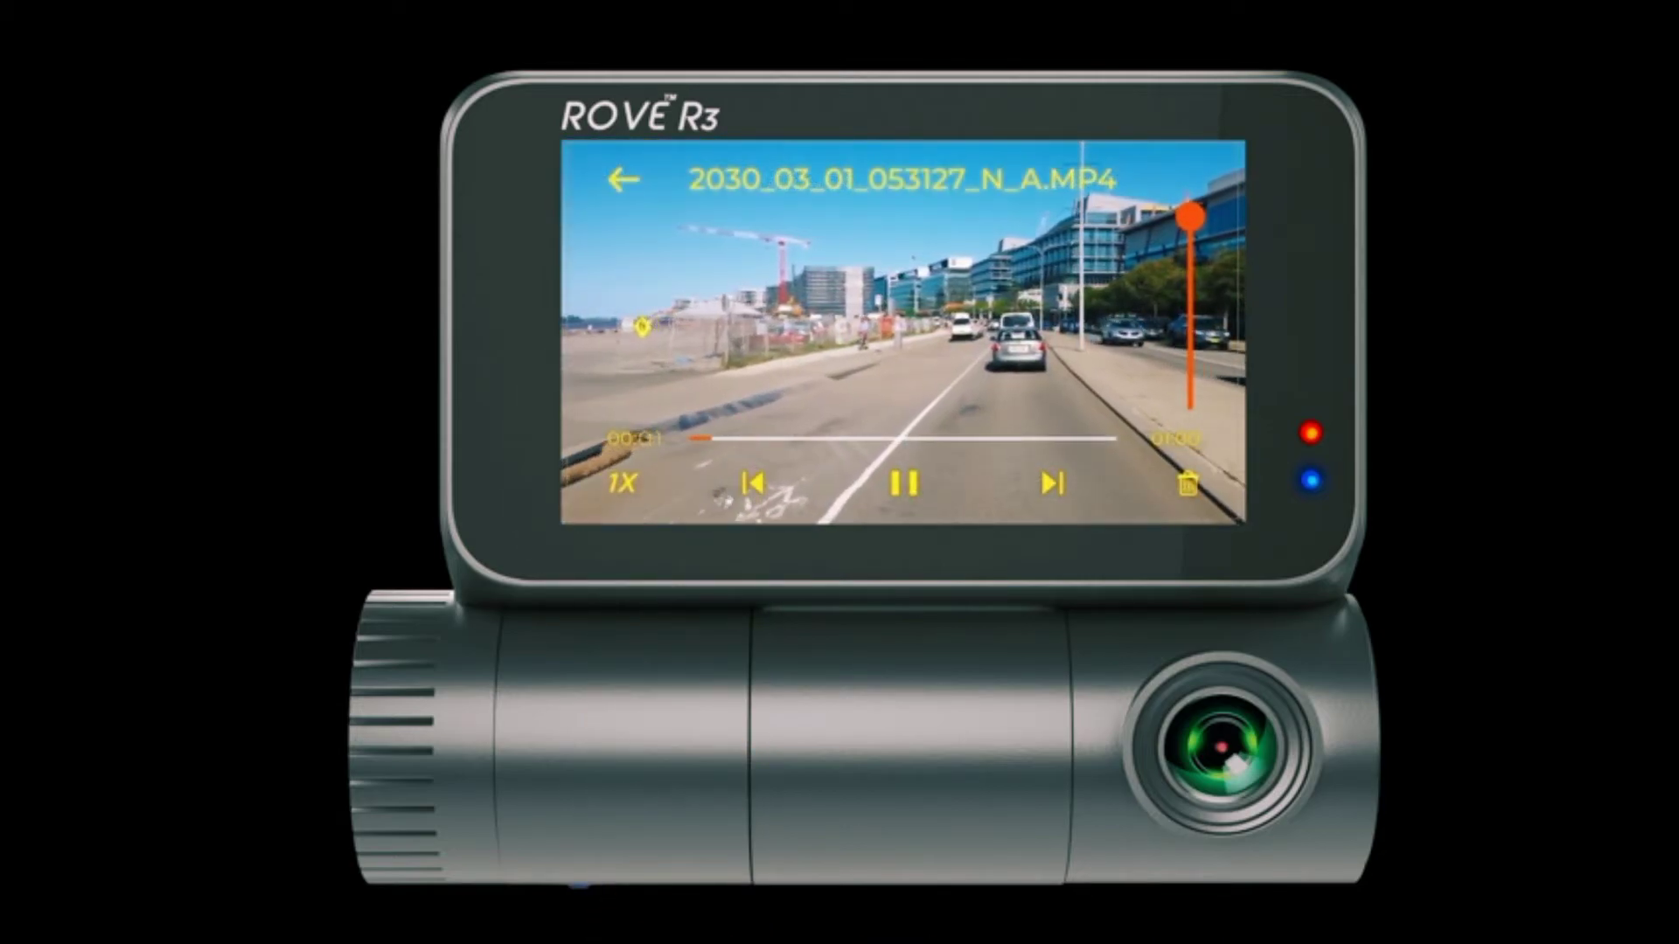